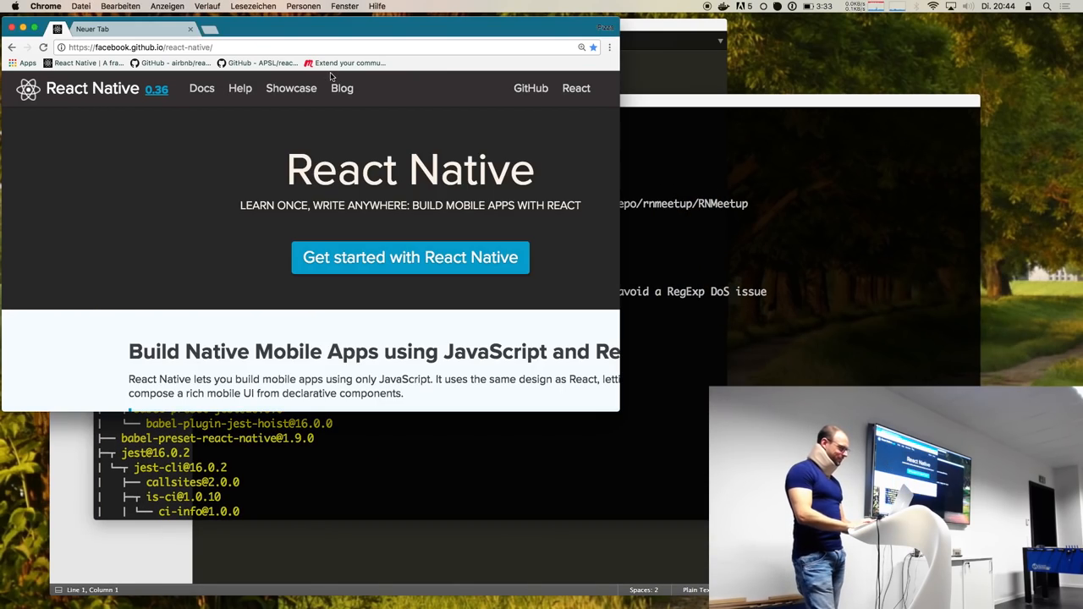
# - Bring the iTerm2 install output forward and select the project name RNMeetup
pyautogui.click(614, 74)
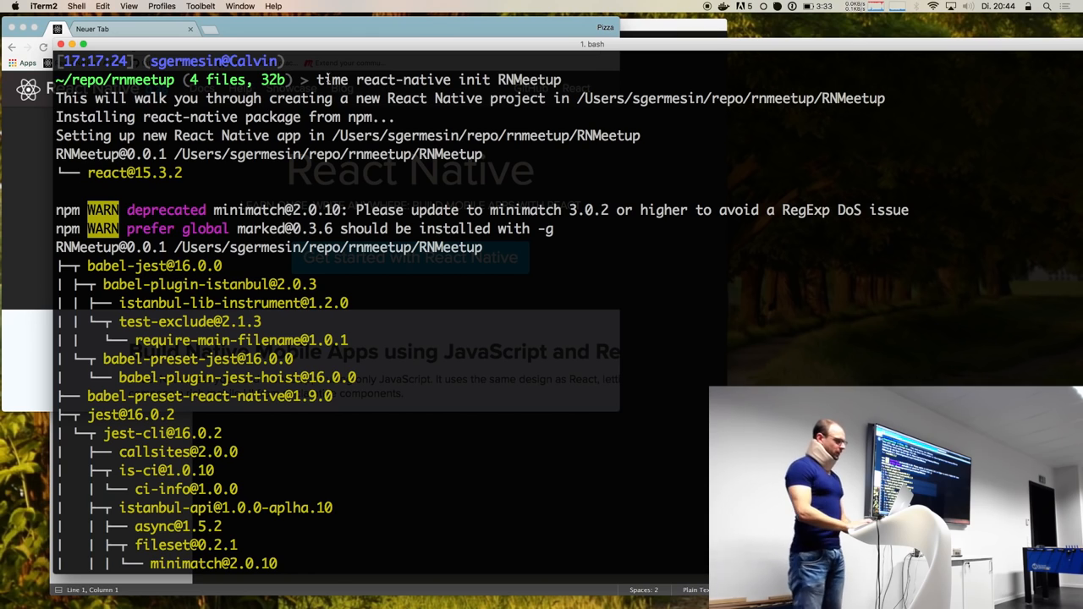
pyautogui.doubleClick(403, 80)
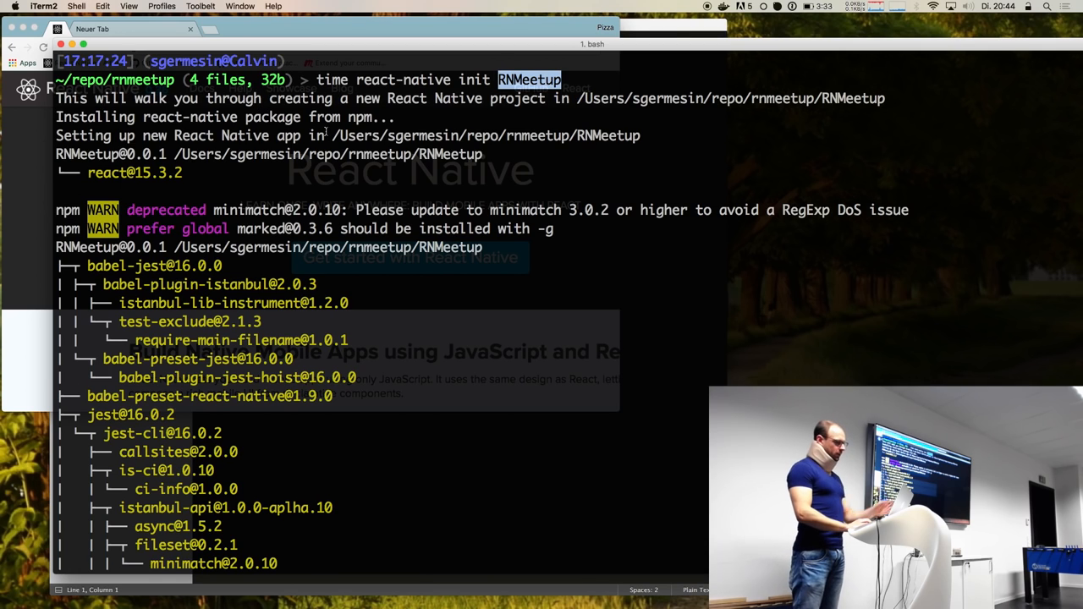
# - Scroll the npm dependency tree down to the jest-runtime and jest-snapshot packages
pyautogui.scroll(-3)
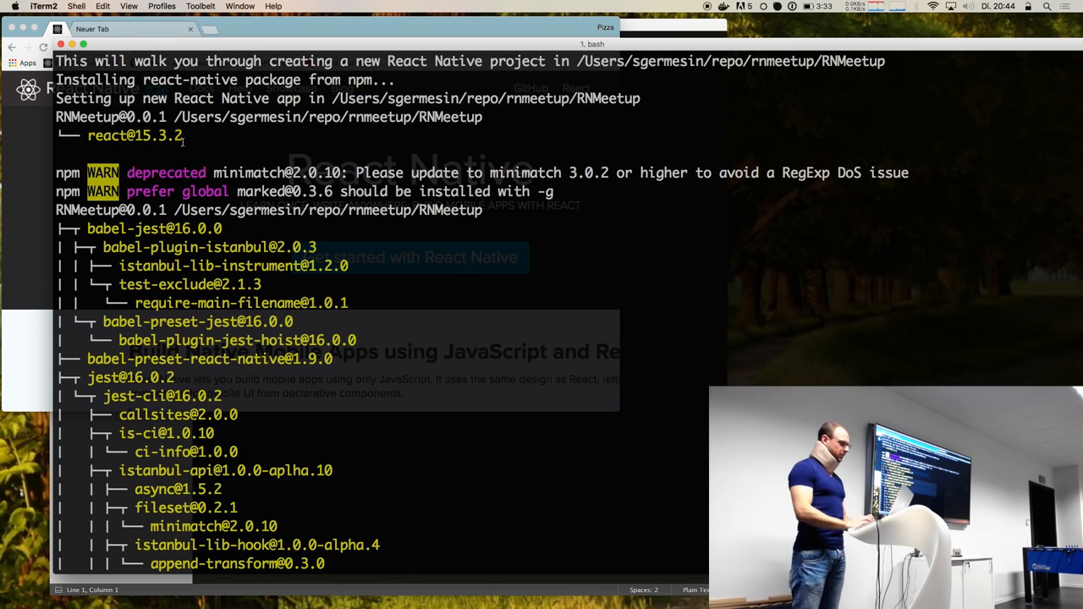
pyautogui.scroll(-3)
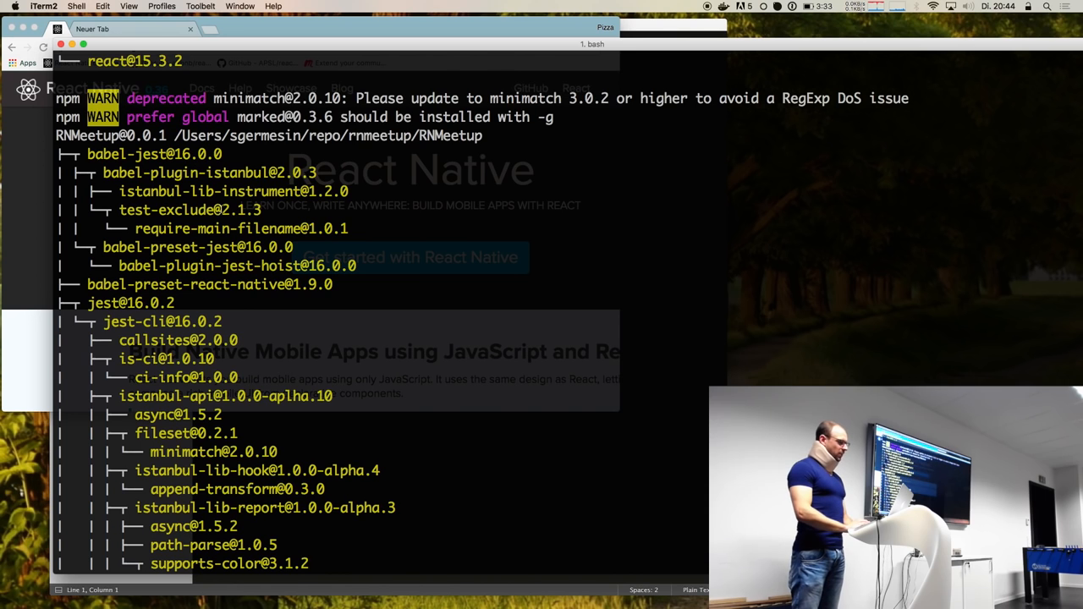
pyautogui.scroll(-3)
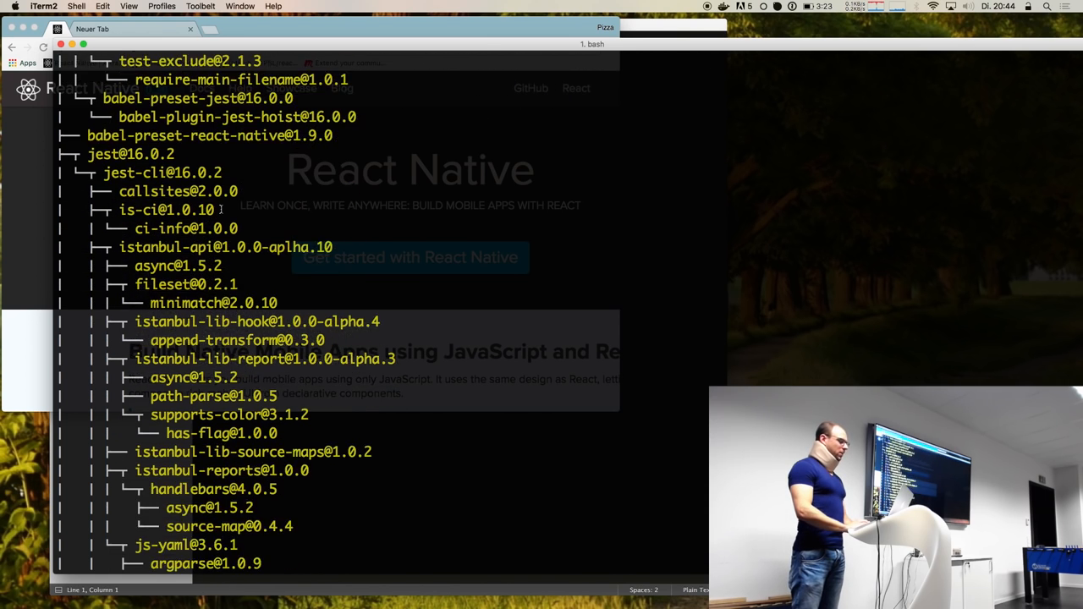
pyautogui.scroll(-3)
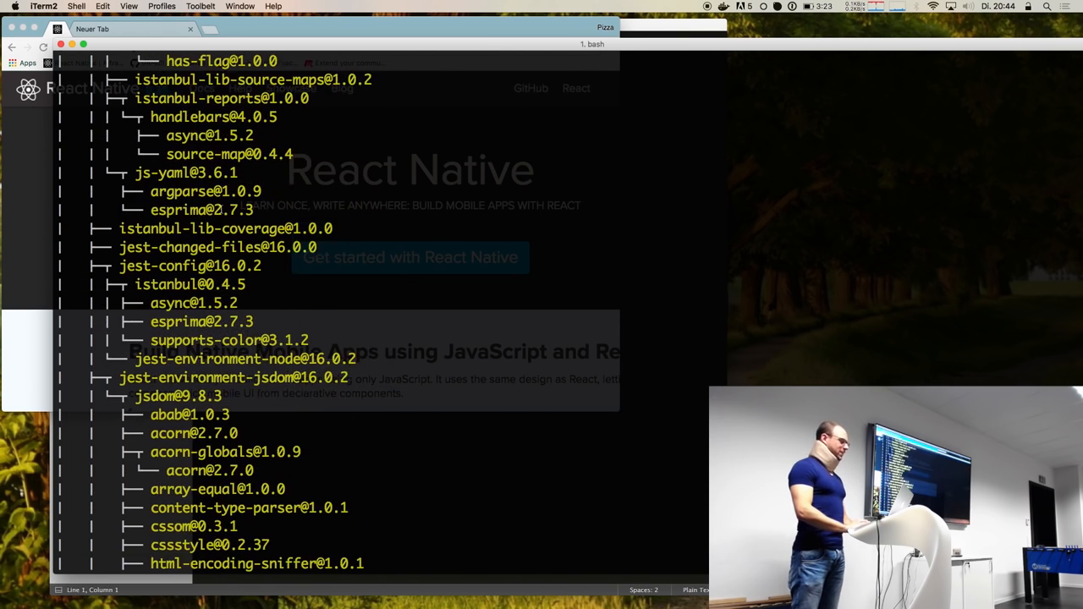
pyautogui.scroll(-3)
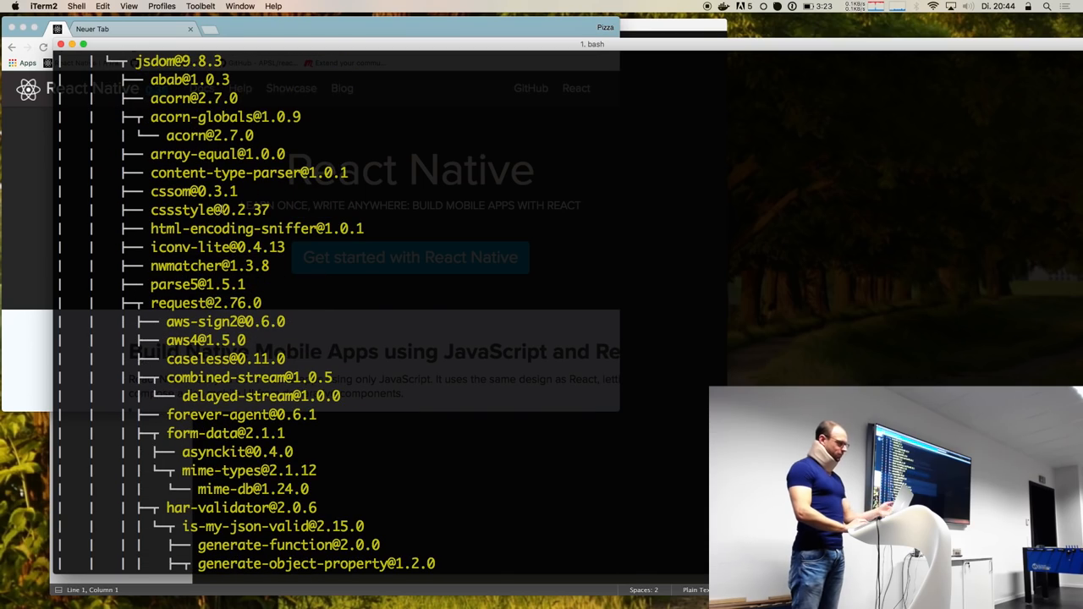
pyautogui.scroll(-3)
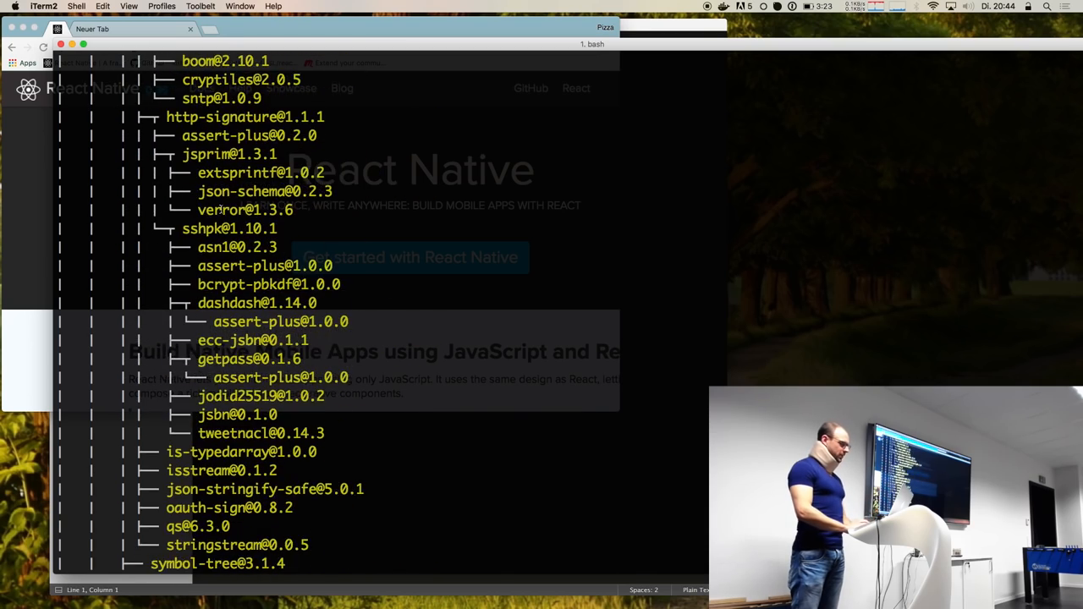
pyautogui.scroll(-3)
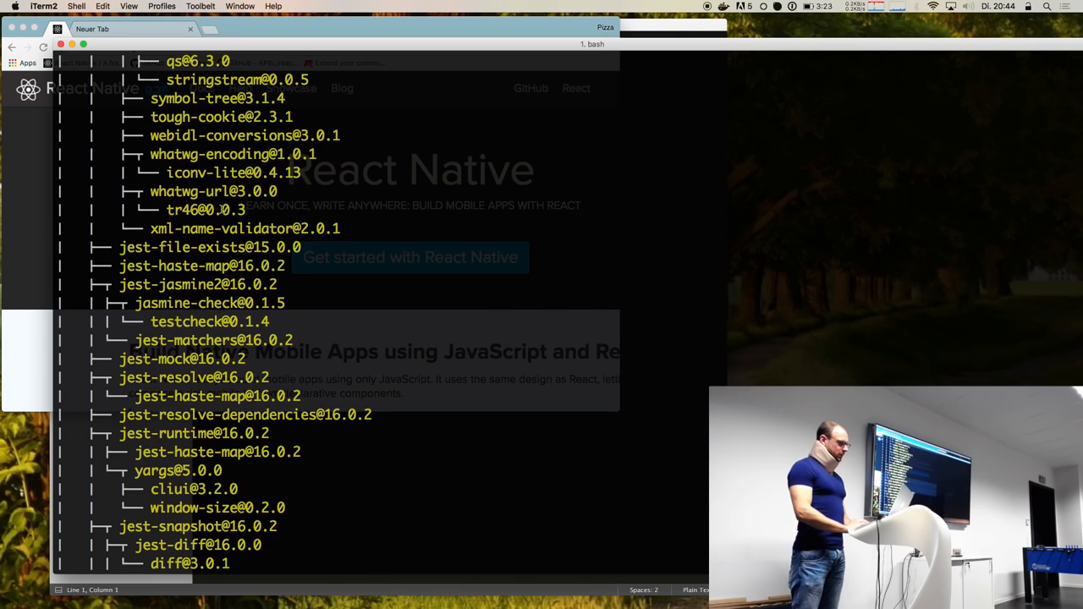